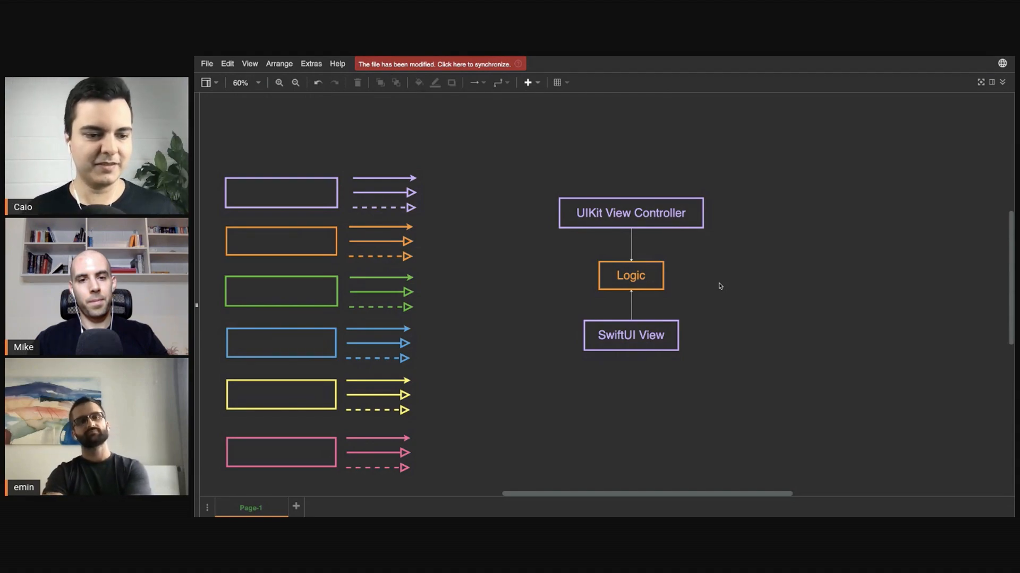
mouse_move(733, 290)
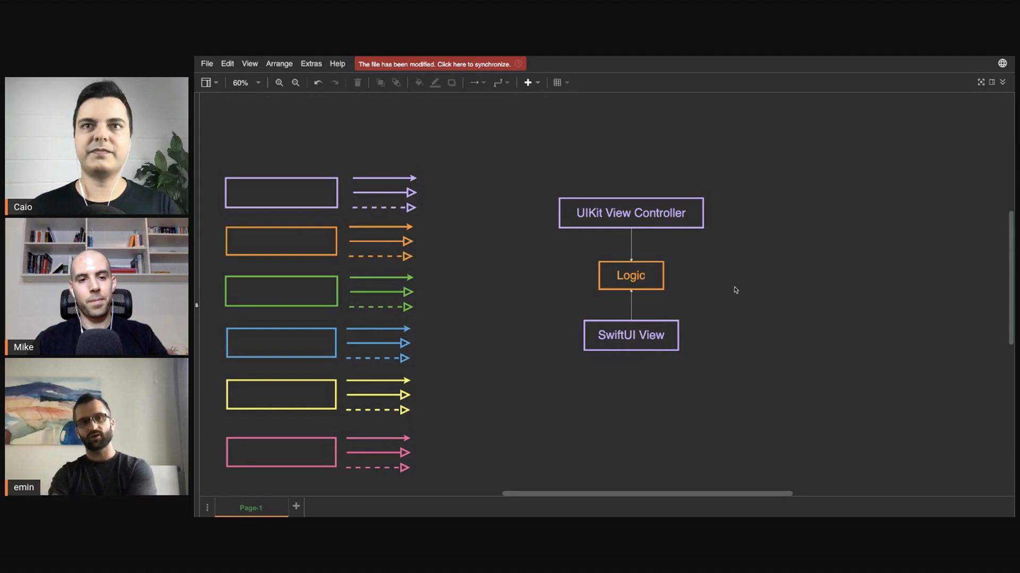